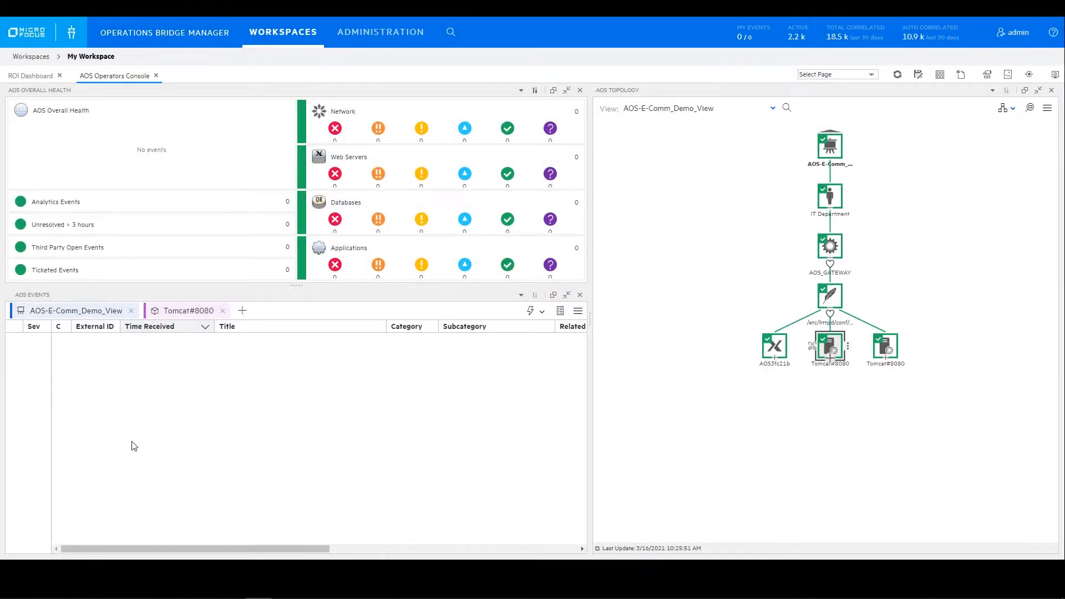
{"action": "mouse_move", "coordinate": [547, 390]}
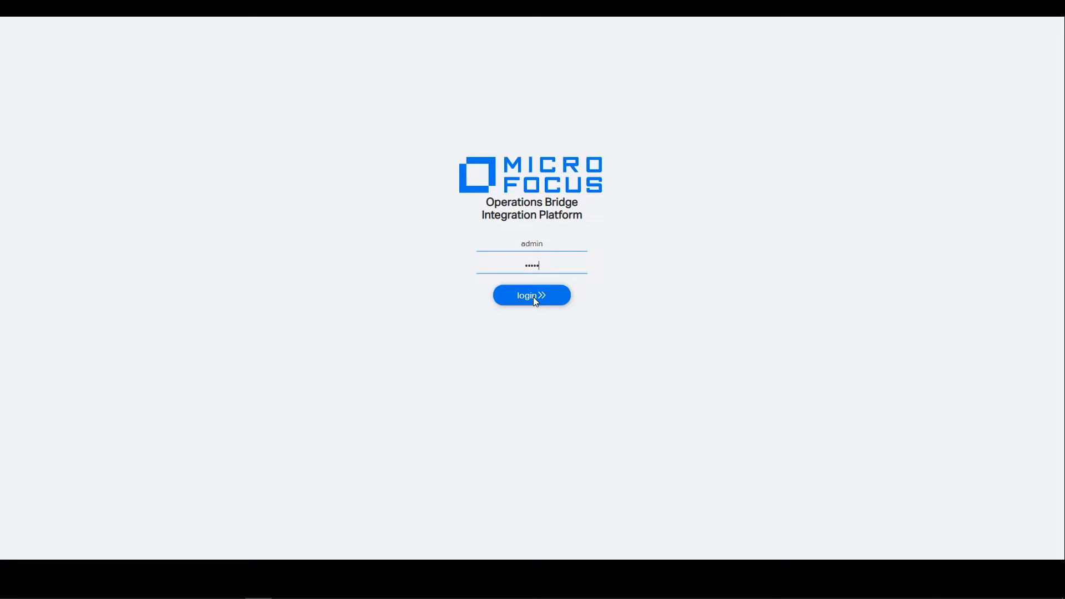
- Sign in to the integration platform and land on the Dynatrace integrations dashboard
{"action": "left_click", "coordinate": [531, 295]}
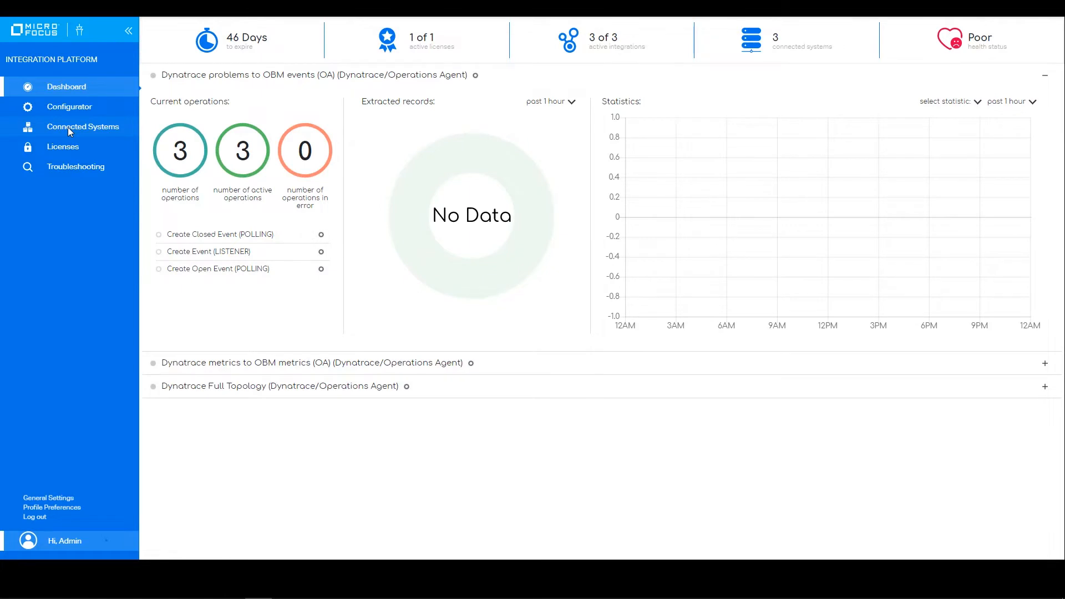
- Start a new Dynatrace connected system with the dserverprd Dynatrace API address
{"action": "left_click", "coordinate": [82, 127]}
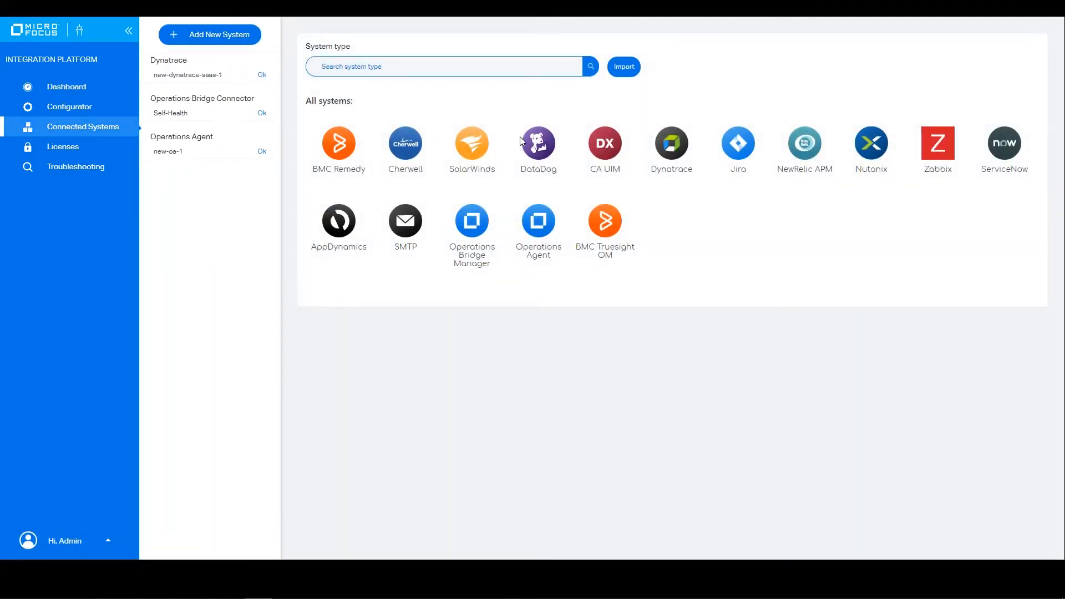
{"action": "left_click", "coordinate": [670, 143]}
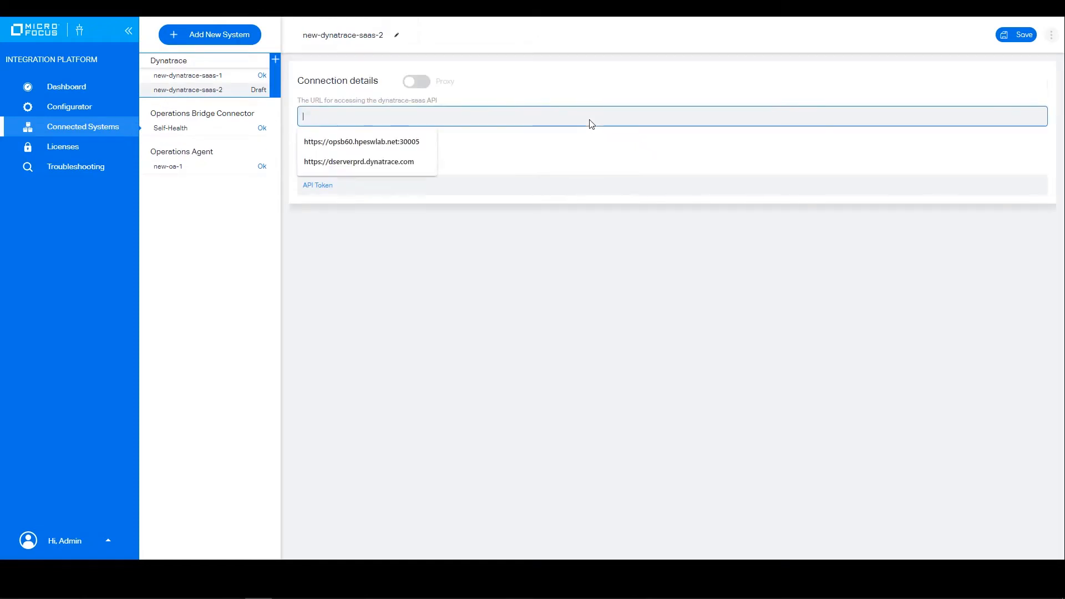
{"action": "left_click", "coordinate": [359, 162]}
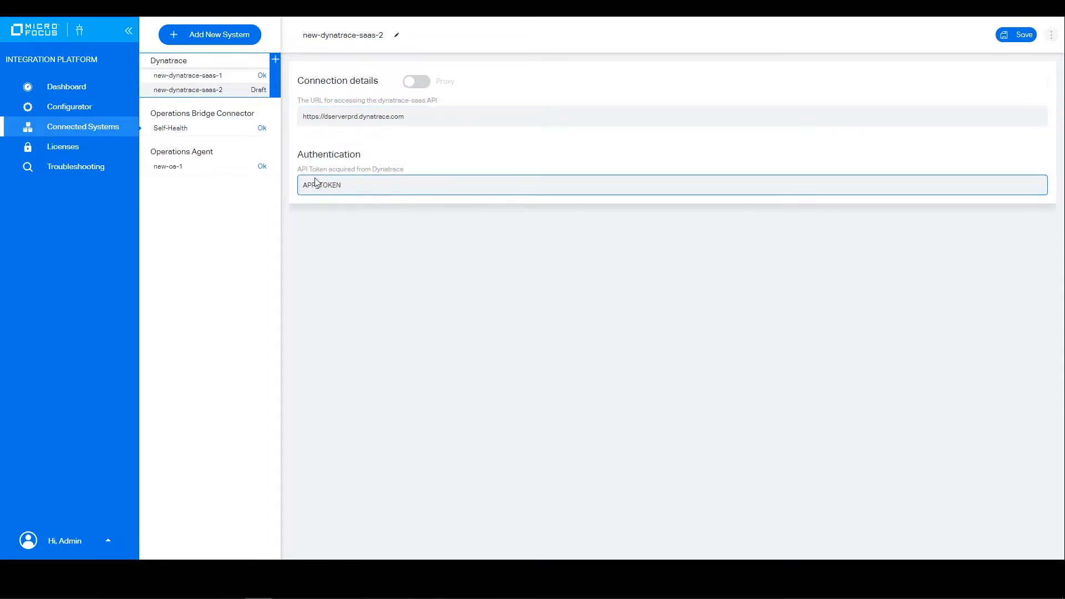
- Confirm new-dynatrace-saas-1 tests successfully, then view the new-oa-1 agent connection
{"action": "left_click", "coordinate": [189, 75]}
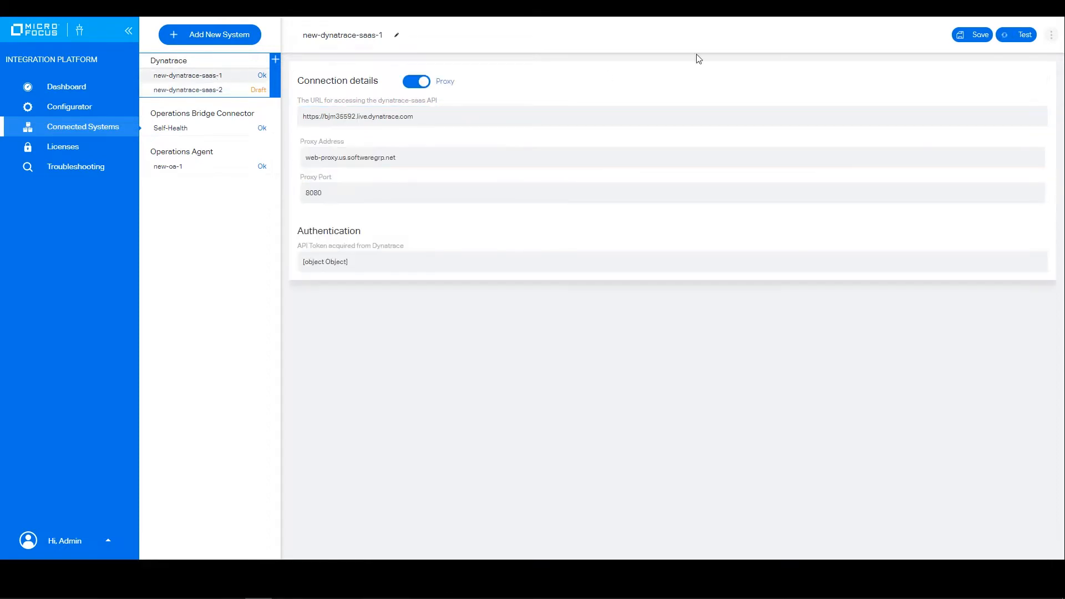
{"action": "left_click", "coordinate": [1018, 35]}
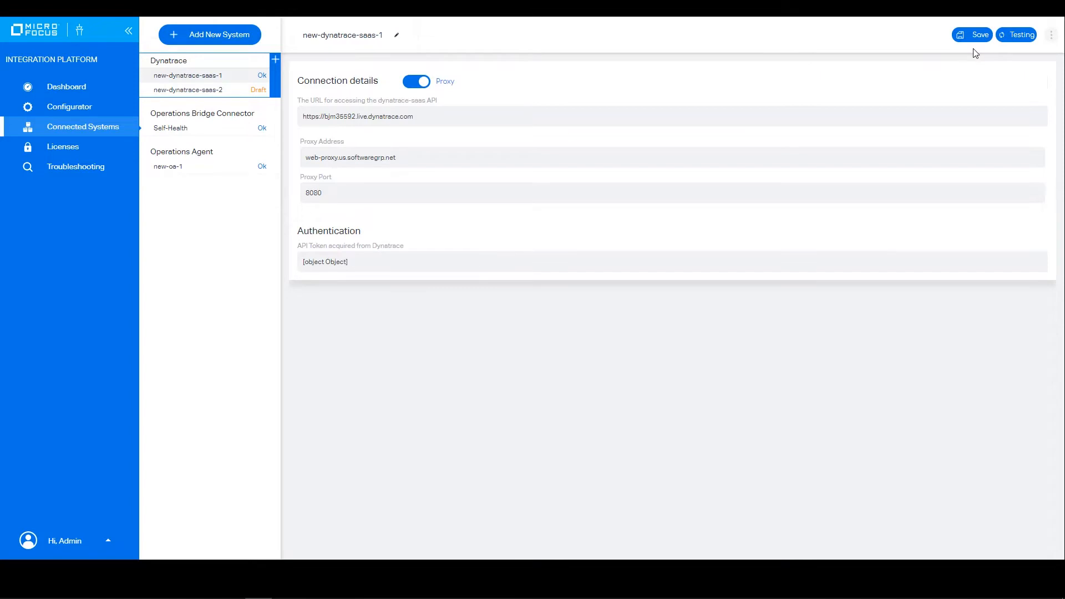
{"action": "left_click", "coordinate": [1016, 35]}
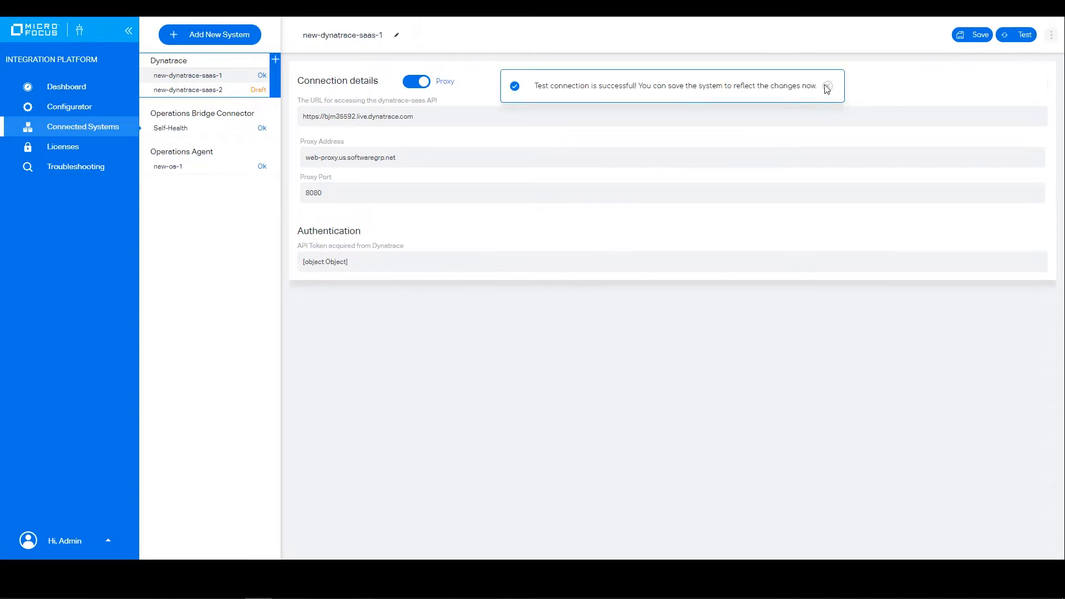
{"action": "left_click", "coordinate": [828, 86]}
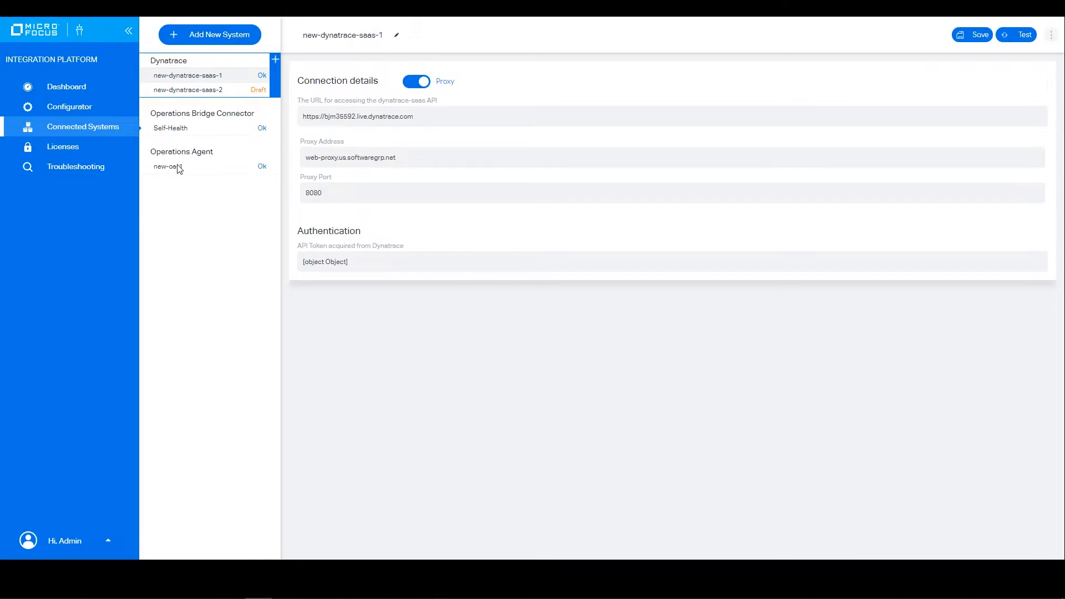
{"action": "left_click", "coordinate": [168, 166]}
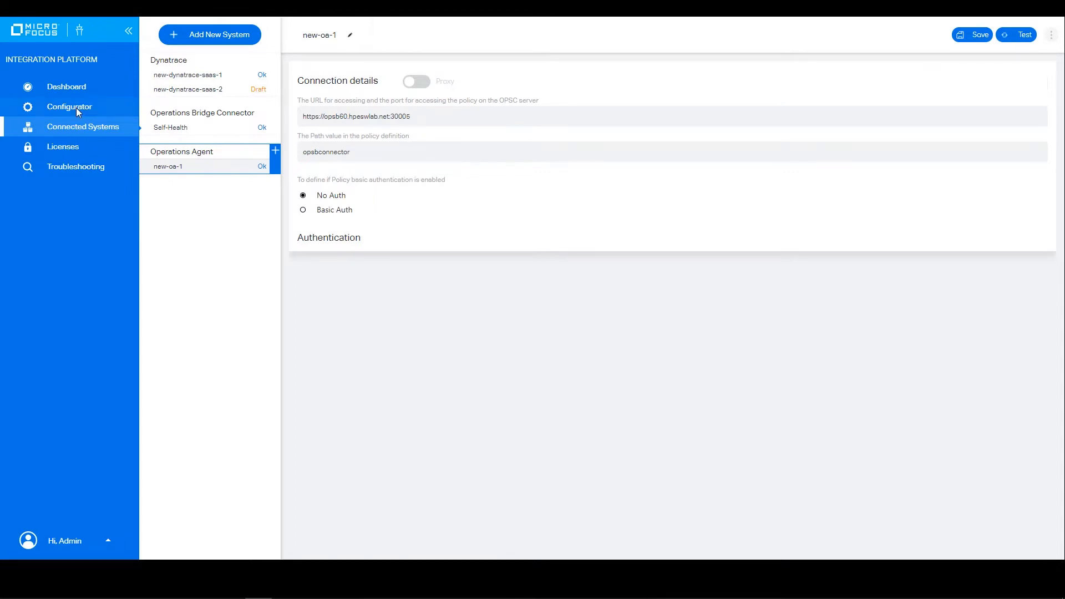
- Filter the integration templates by searching 'Dynat'
{"action": "left_click", "coordinate": [69, 106]}
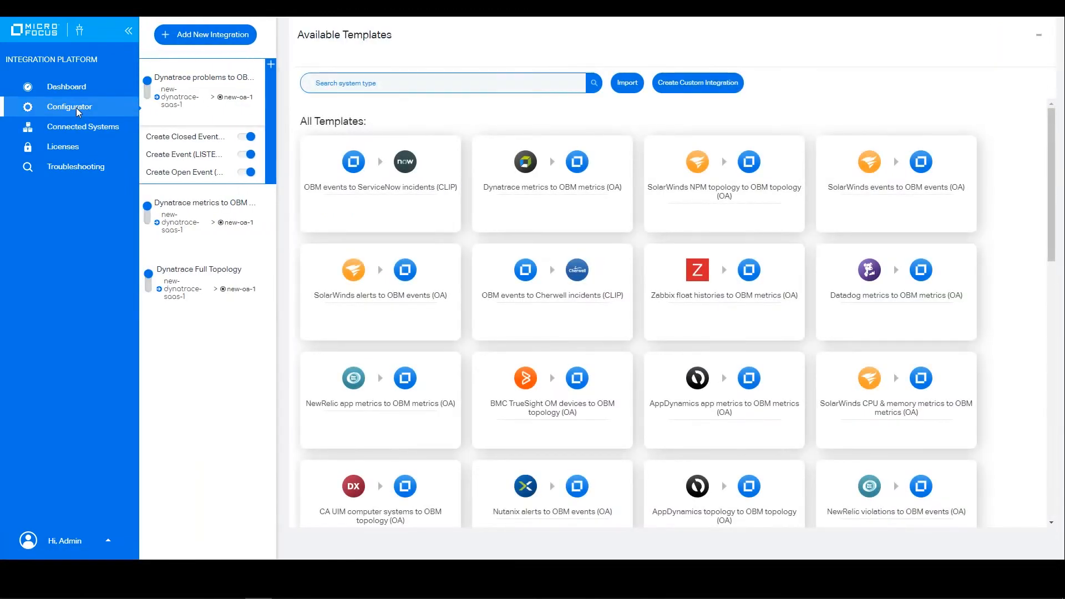
{"action": "left_click", "coordinate": [442, 82]}
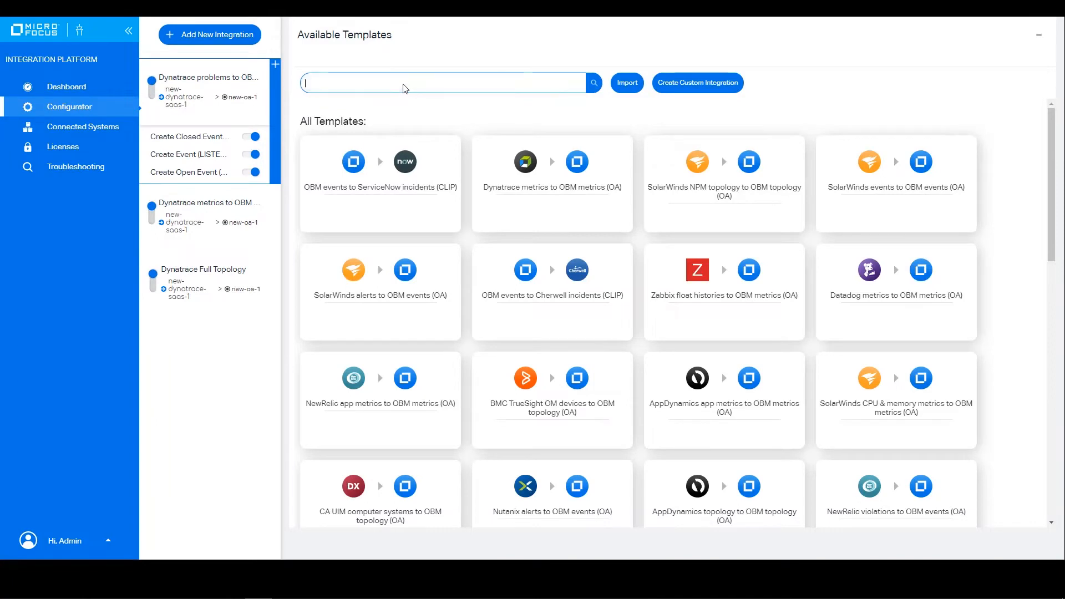
{"action": "type", "text": "Dynatrace"}
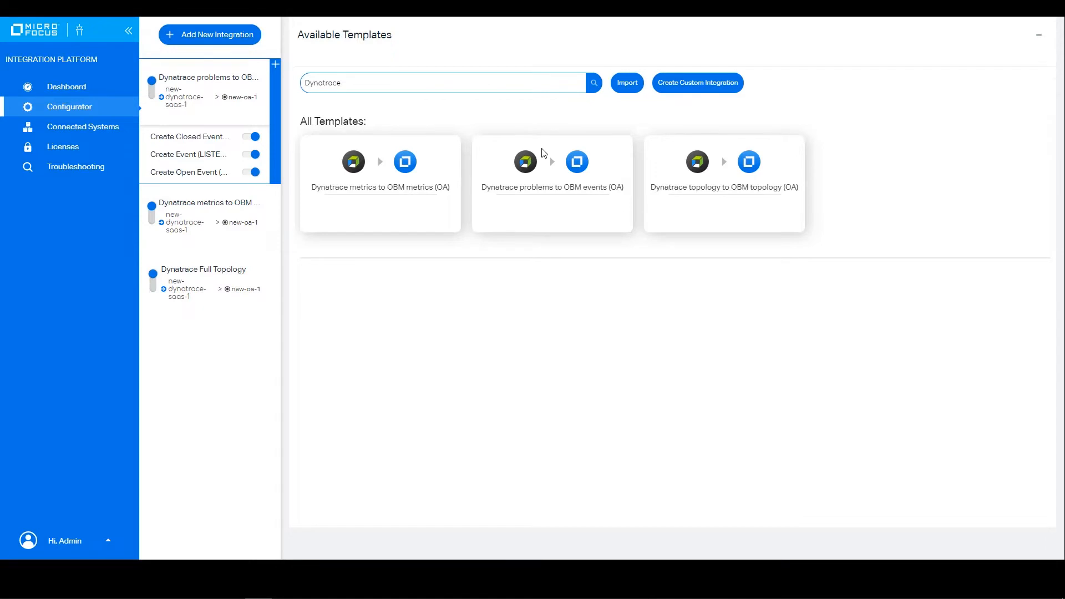
{"action": "mouse_move", "coordinate": [287, 127]}
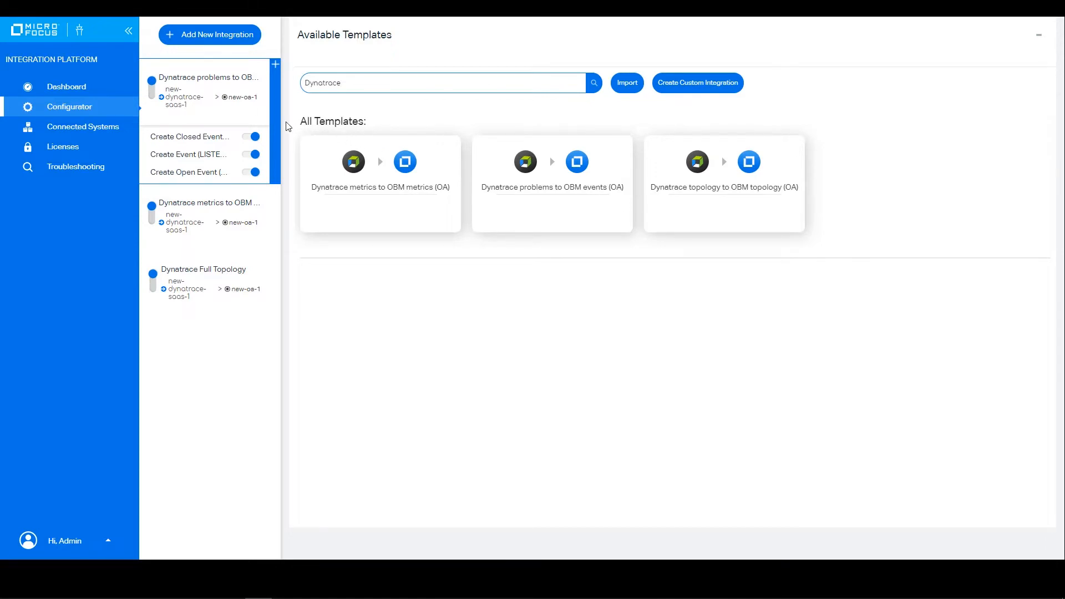
- Review the Dynatrace problems and Dynatrace Full Topology integrations
{"action": "left_click", "coordinate": [208, 76]}
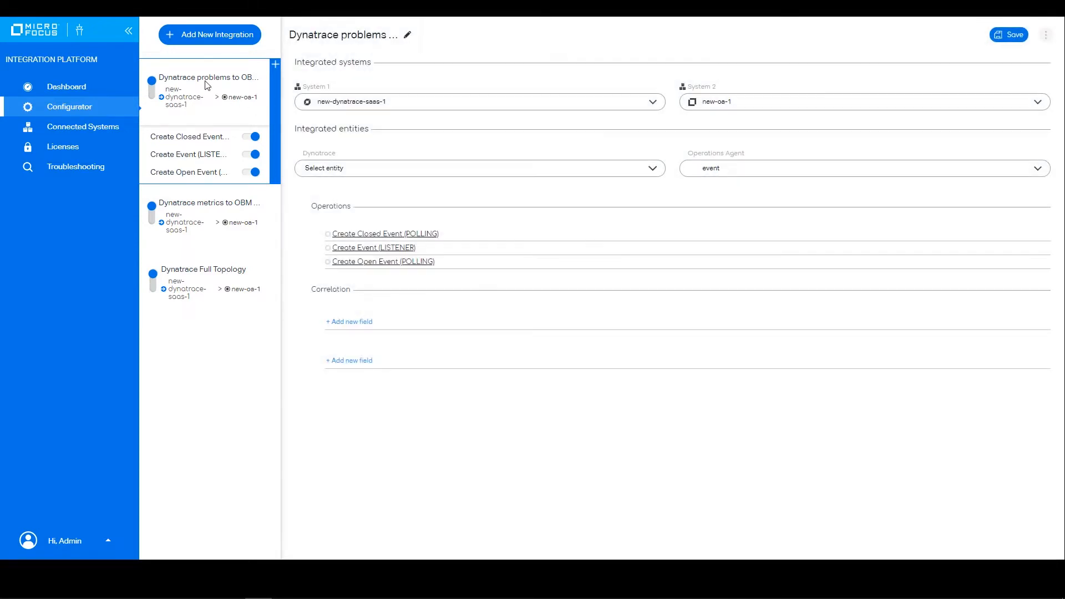
{"action": "left_click", "coordinate": [479, 167]}
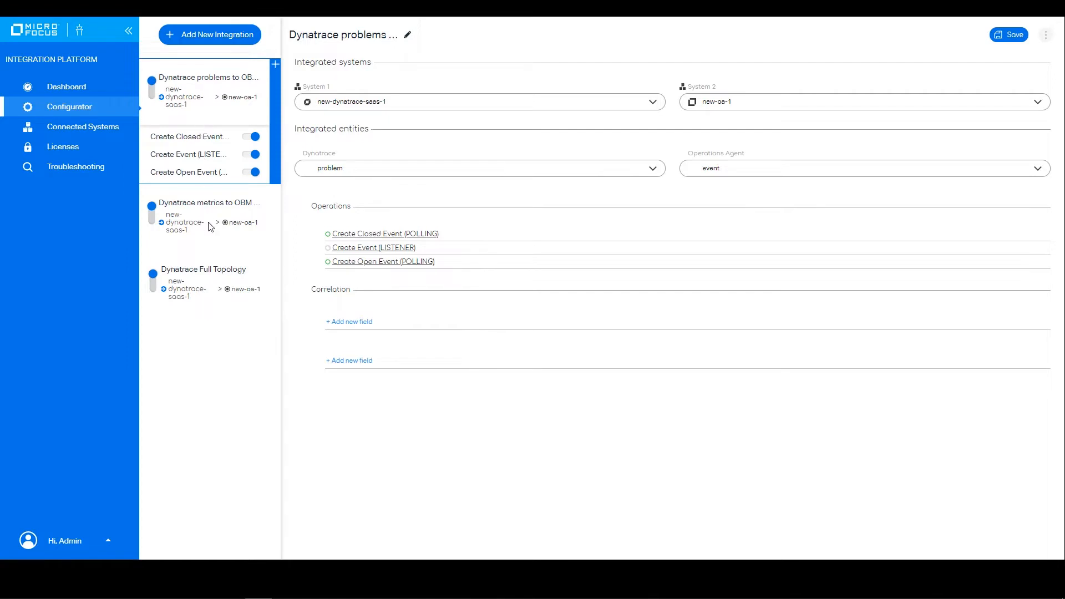
{"action": "left_click", "coordinate": [203, 268]}
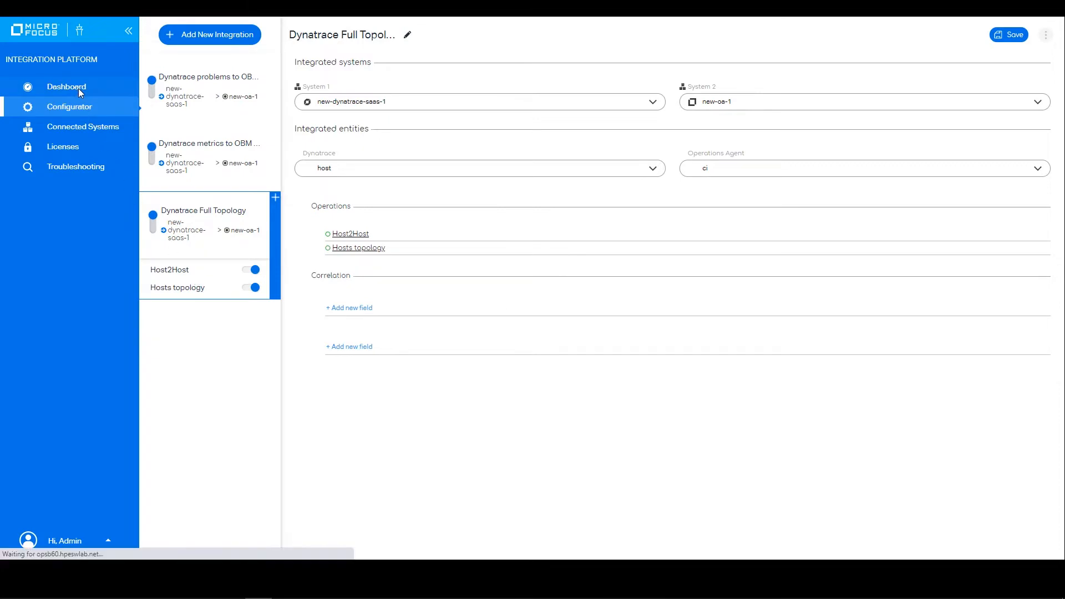
- Return to the health dashboard showing four systems and three active integrations
{"action": "left_click", "coordinate": [65, 86]}
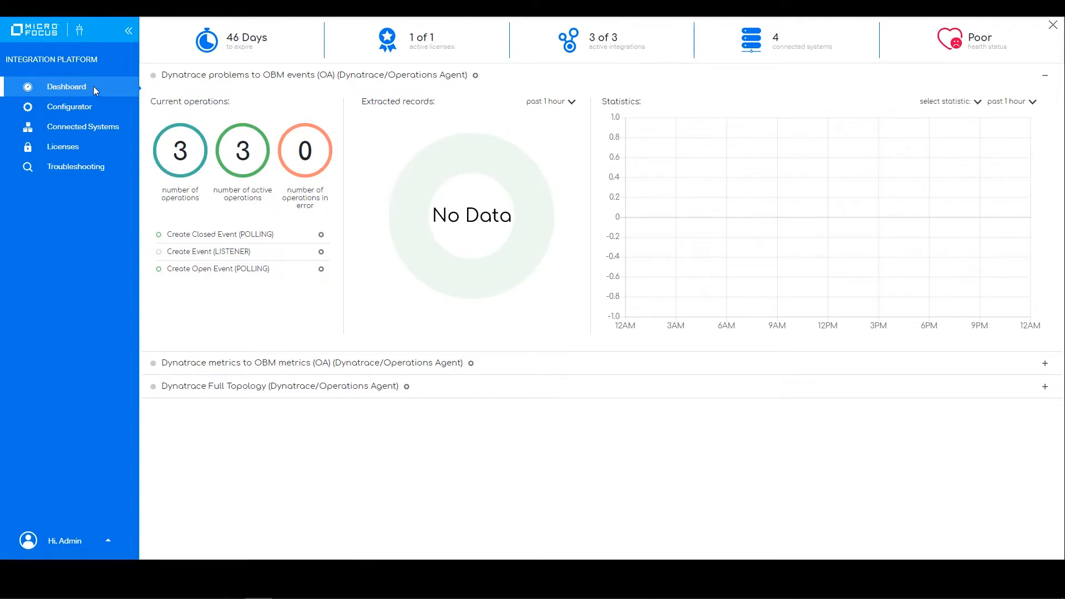
{"action": "mouse_move", "coordinate": [340, 88]}
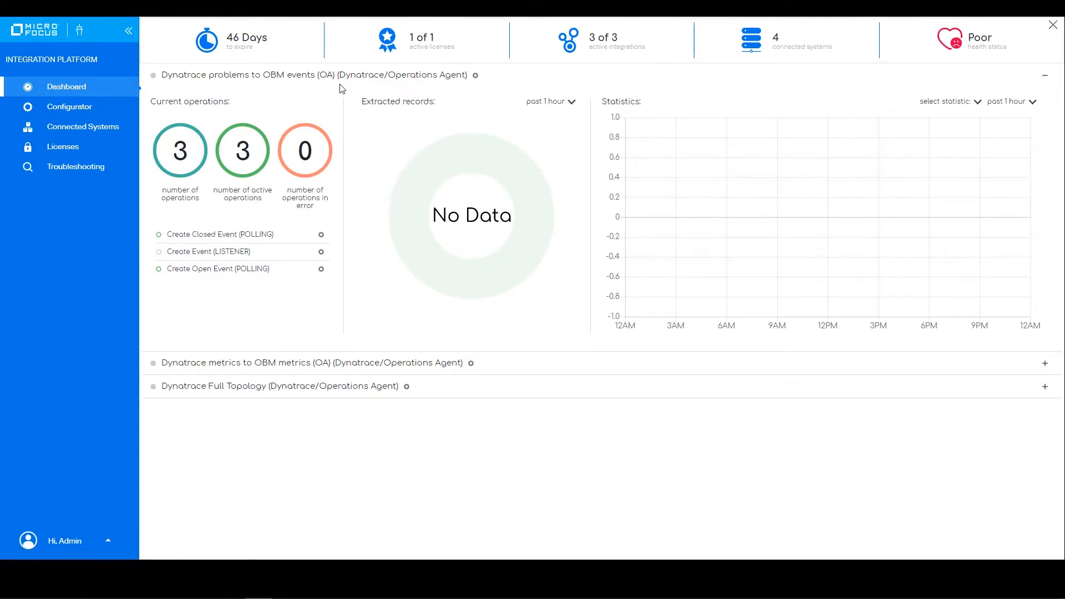
{"action": "mouse_move", "coordinate": [353, 88]}
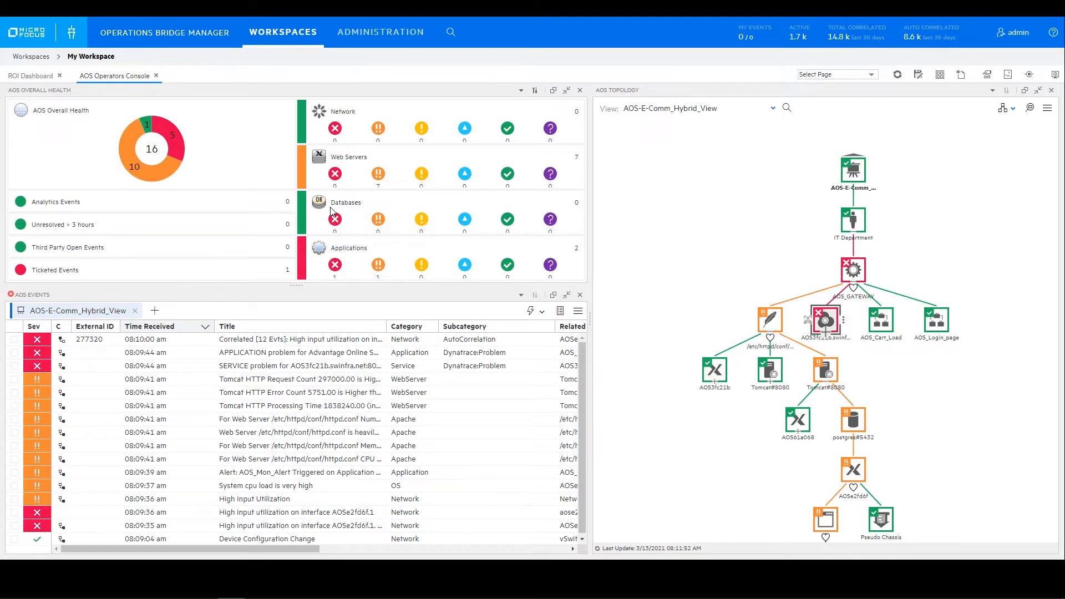
{"action": "mouse_move", "coordinate": [598, 261]}
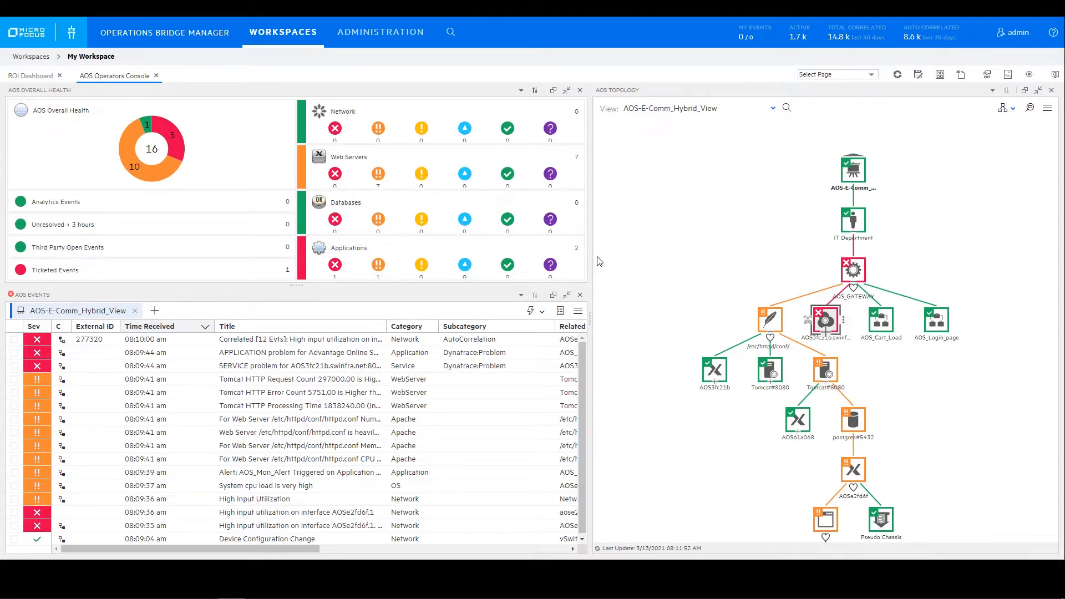
{"action": "mouse_move", "coordinate": [713, 306]}
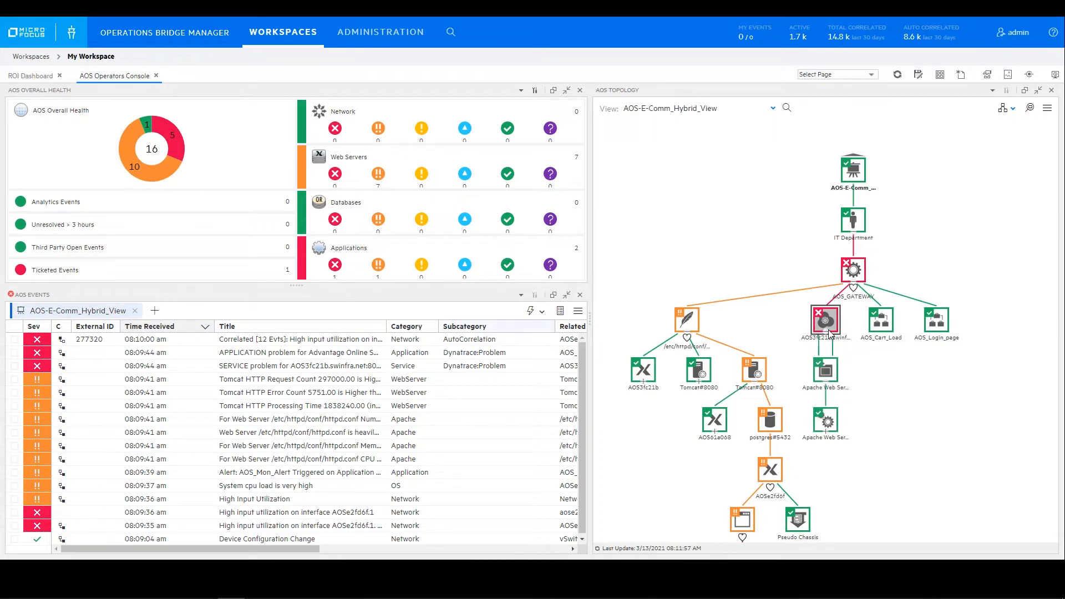
- Select the correlated network event in the AOS Operators Console event list
{"action": "left_click", "coordinate": [14, 340]}
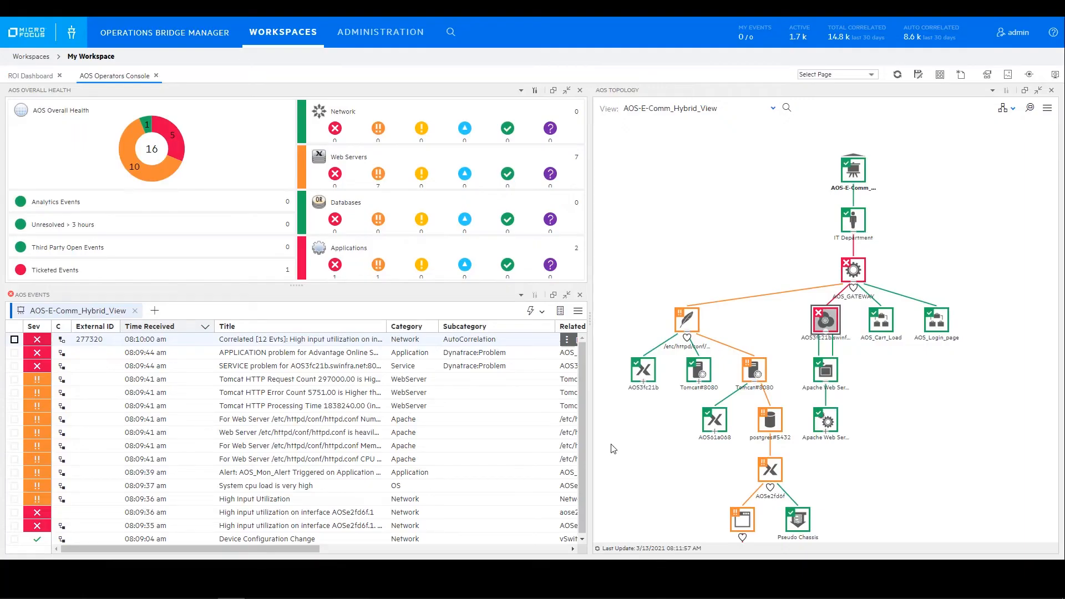
{"action": "mouse_move", "coordinate": [458, 454]}
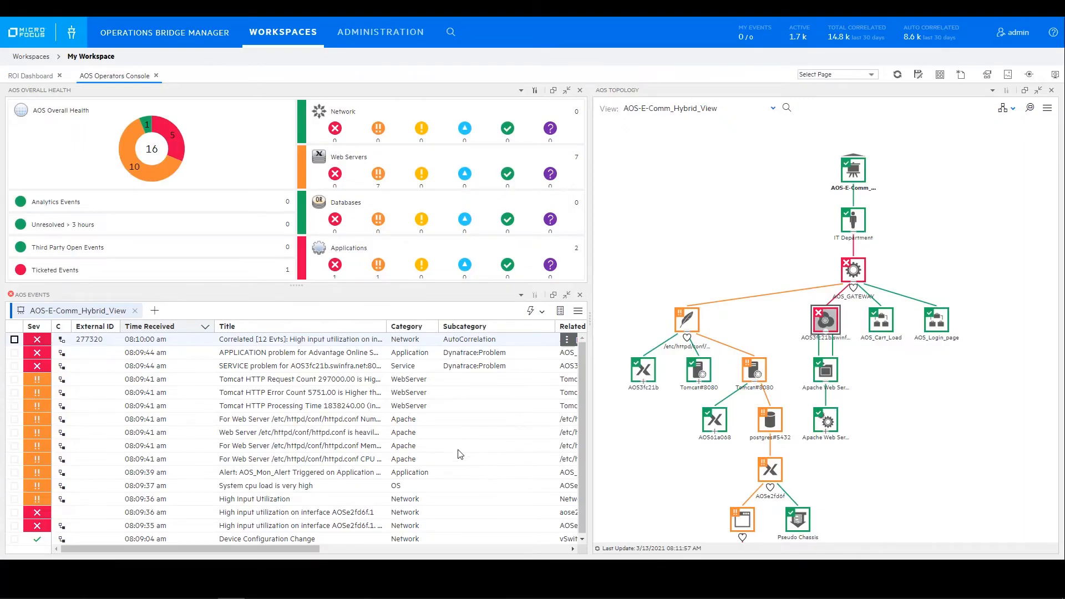
{"action": "mouse_move", "coordinate": [451, 393]}
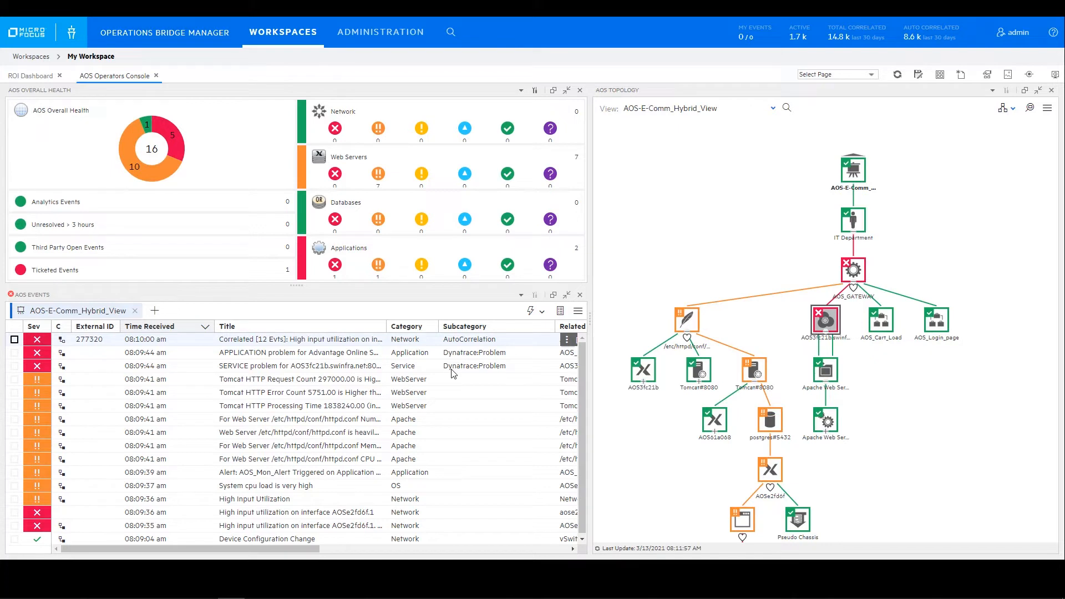
{"action": "mouse_move", "coordinate": [486, 345]}
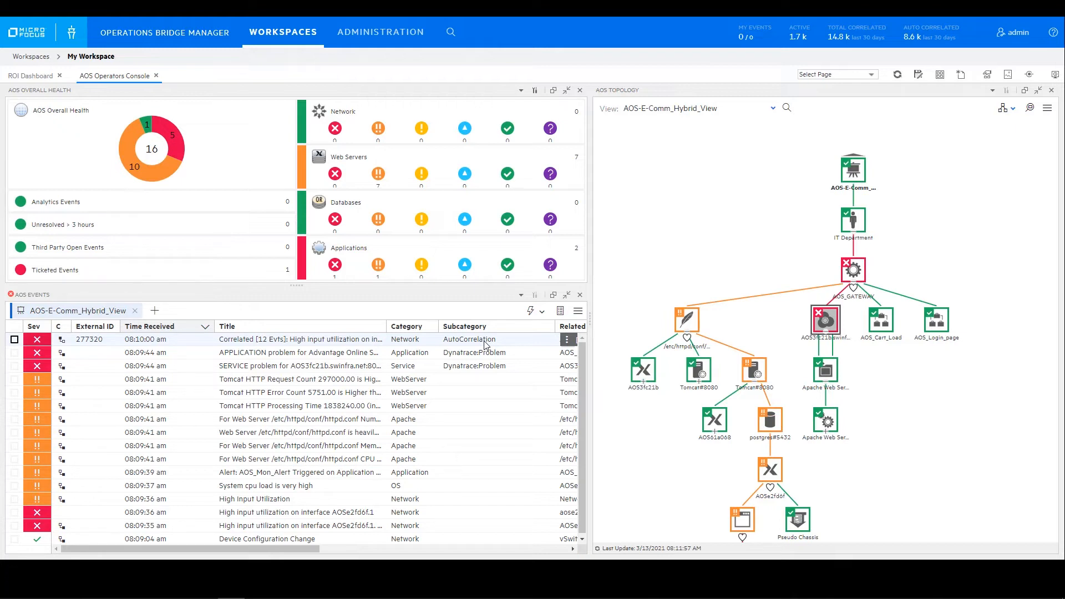
- Show the twelve related events grouped under the correlated high input utilization event
{"action": "left_click", "coordinate": [298, 339]}
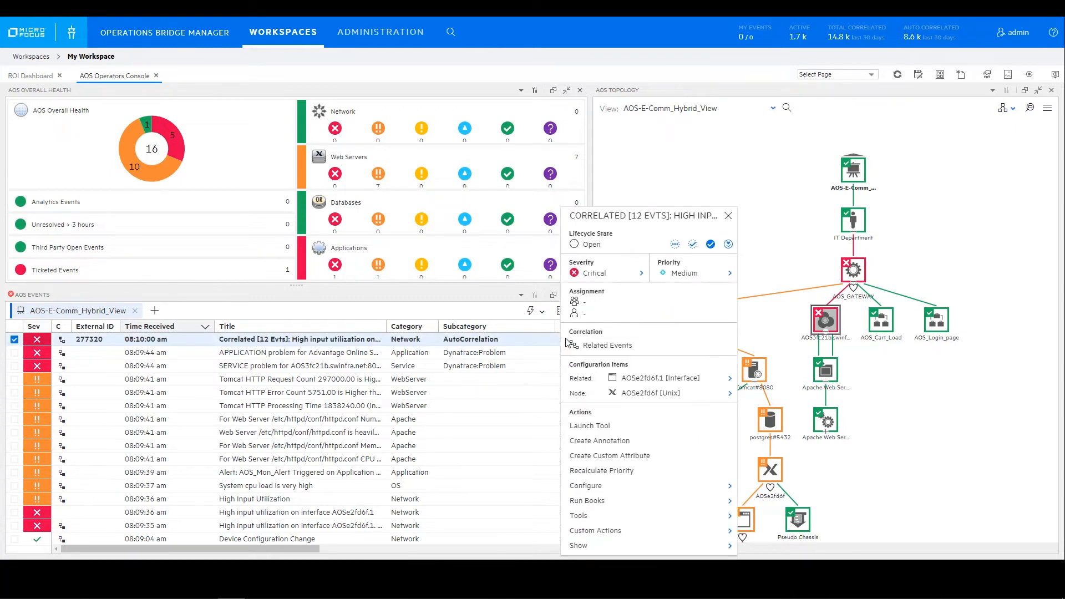
{"action": "left_click", "coordinate": [607, 345]}
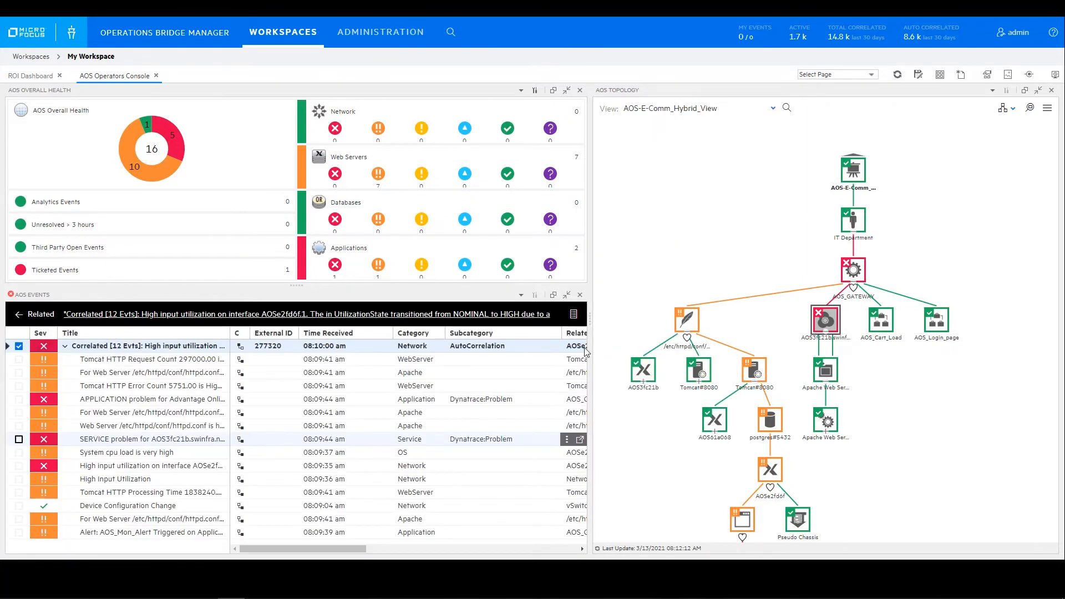
{"action": "mouse_move", "coordinate": [482, 440]}
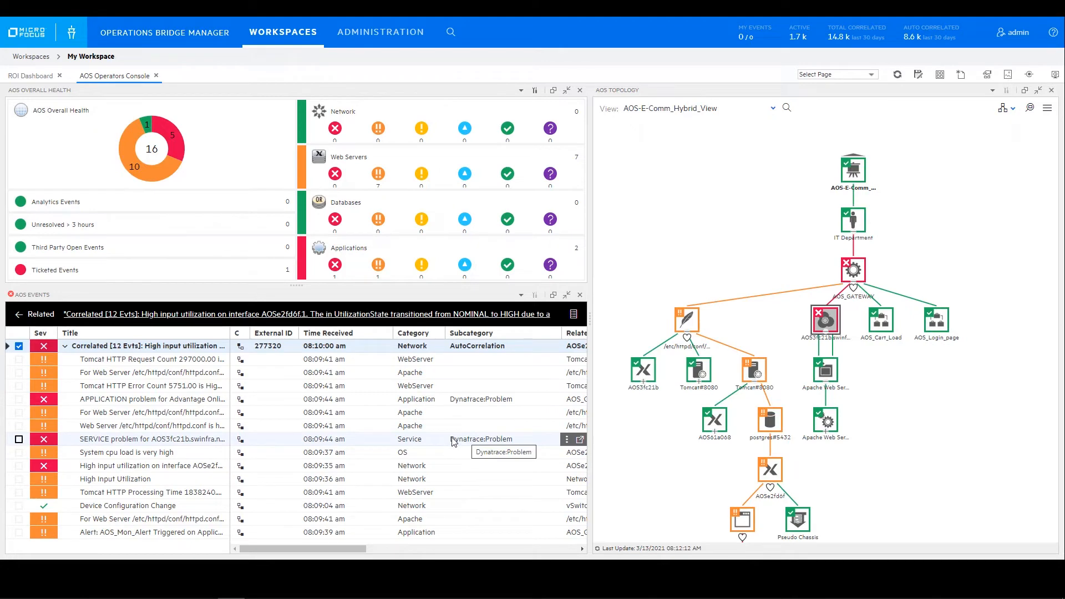
- Inspect the SERVICE problem event's full details showing the network event as cause
{"action": "double_click", "coordinate": [150, 439]}
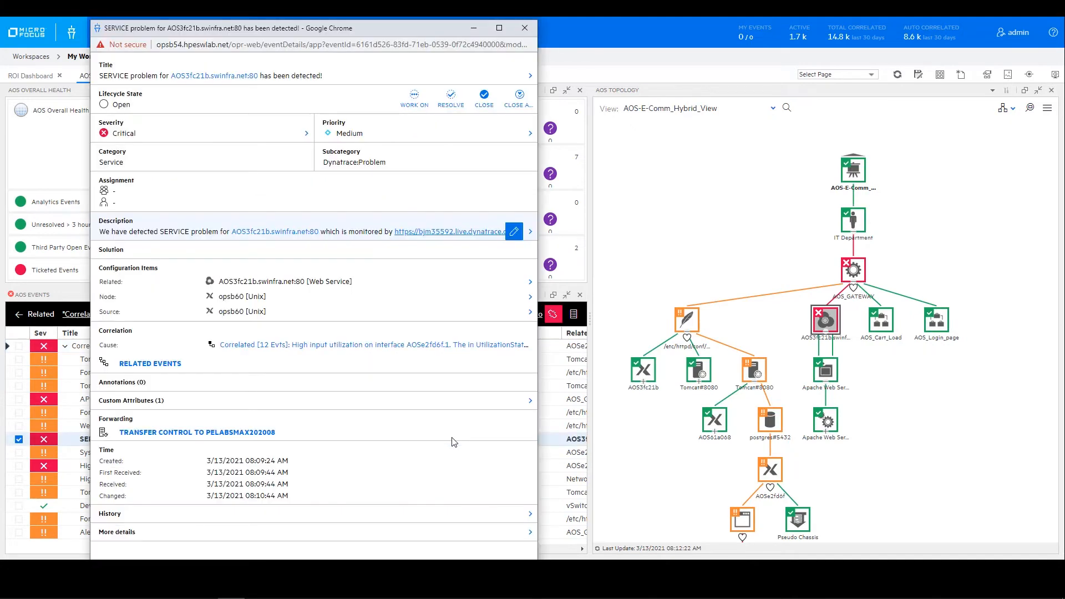
{"action": "mouse_move", "coordinate": [329, 408]}
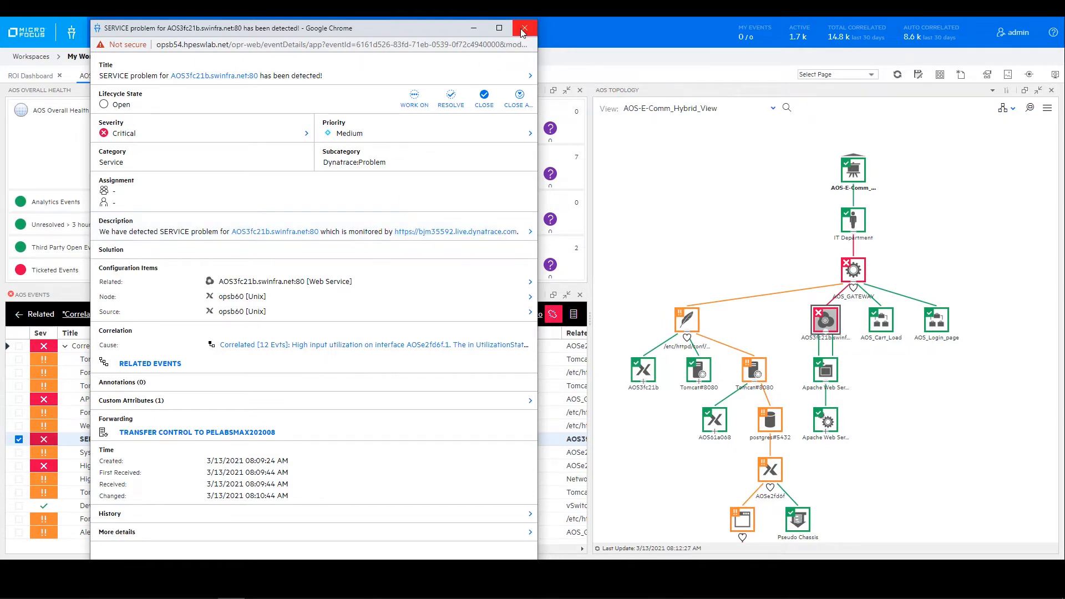
{"action": "left_click", "coordinate": [524, 28]}
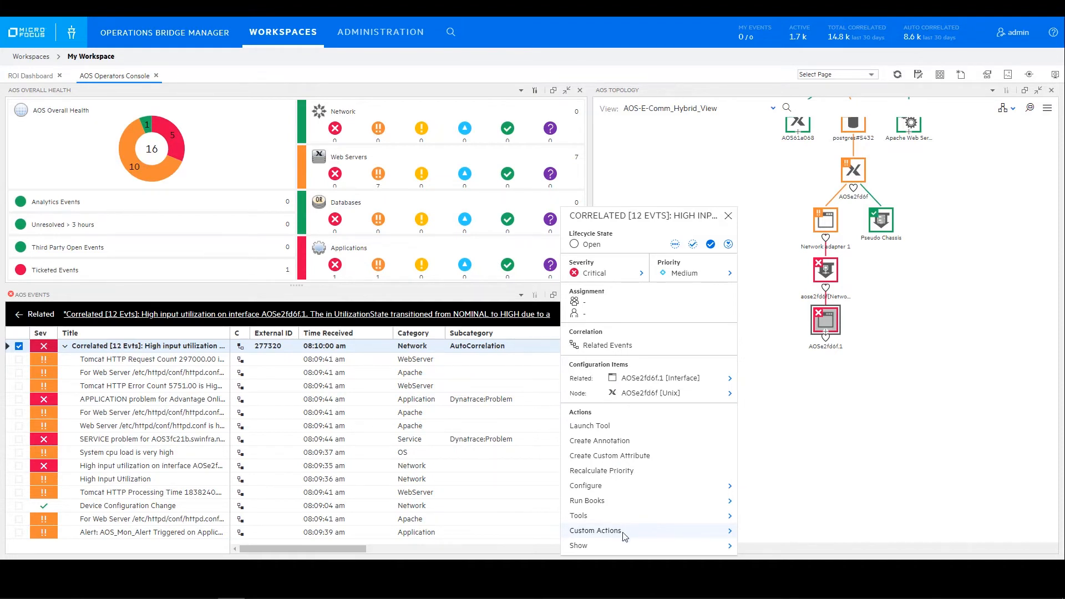
- Dismiss the correlated event's details panel, leaving the related events beside the topology
{"action": "left_click", "coordinate": [596, 530]}
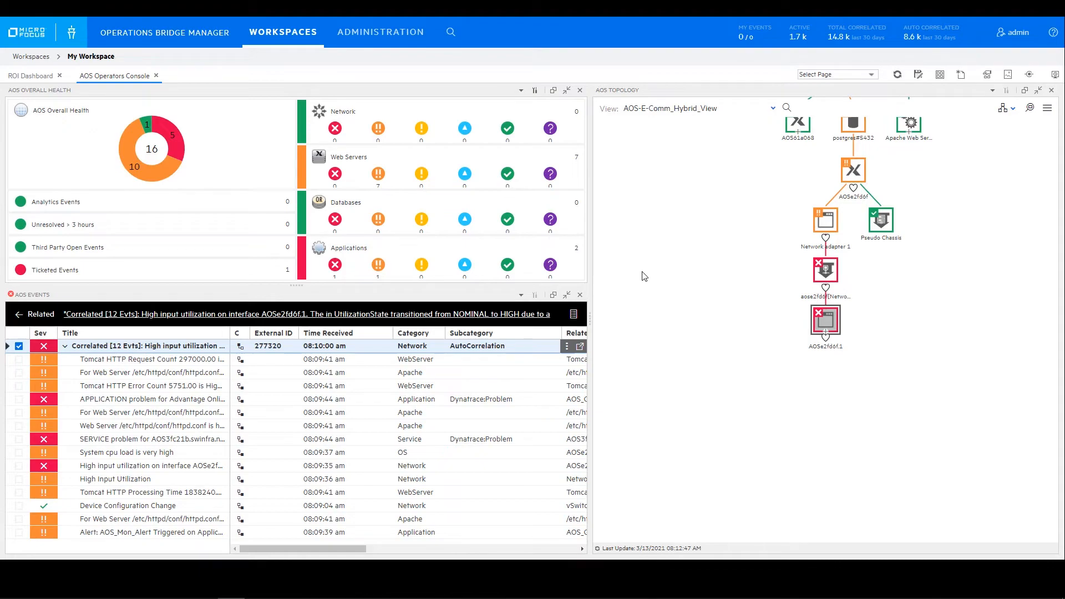
{"action": "mouse_move", "coordinate": [689, 326]}
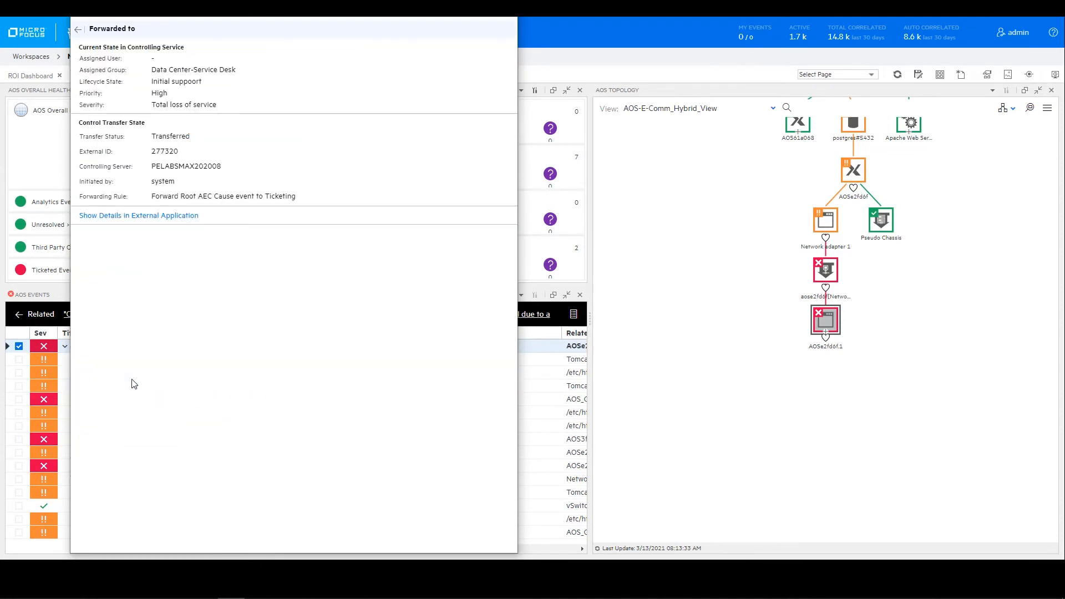
{"action": "mouse_move", "coordinate": [136, 379]}
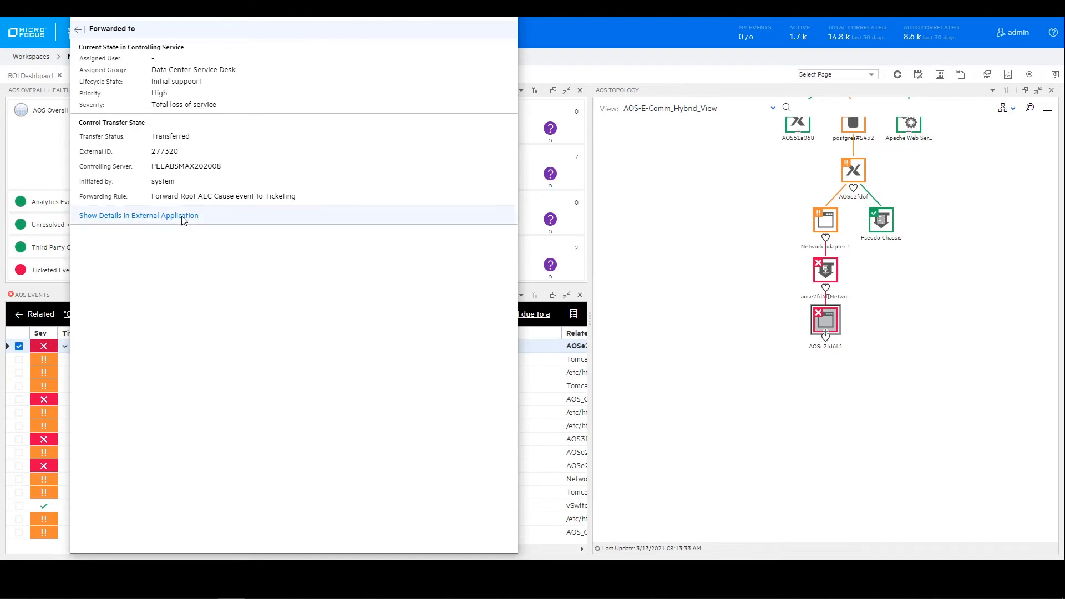
- Show forwarded ticket 277320 as an incident in the external service desk
{"action": "left_click", "coordinate": [139, 216]}
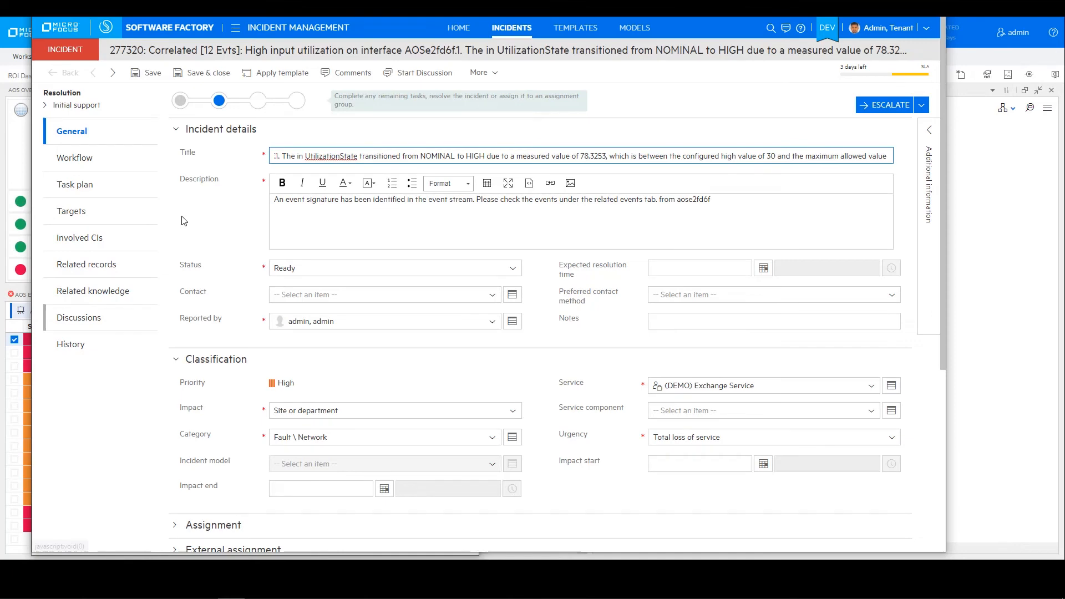
- Add a discussion update: network configuration change caused the events, reverting it should resolve the issue
{"action": "left_click", "coordinate": [79, 318]}
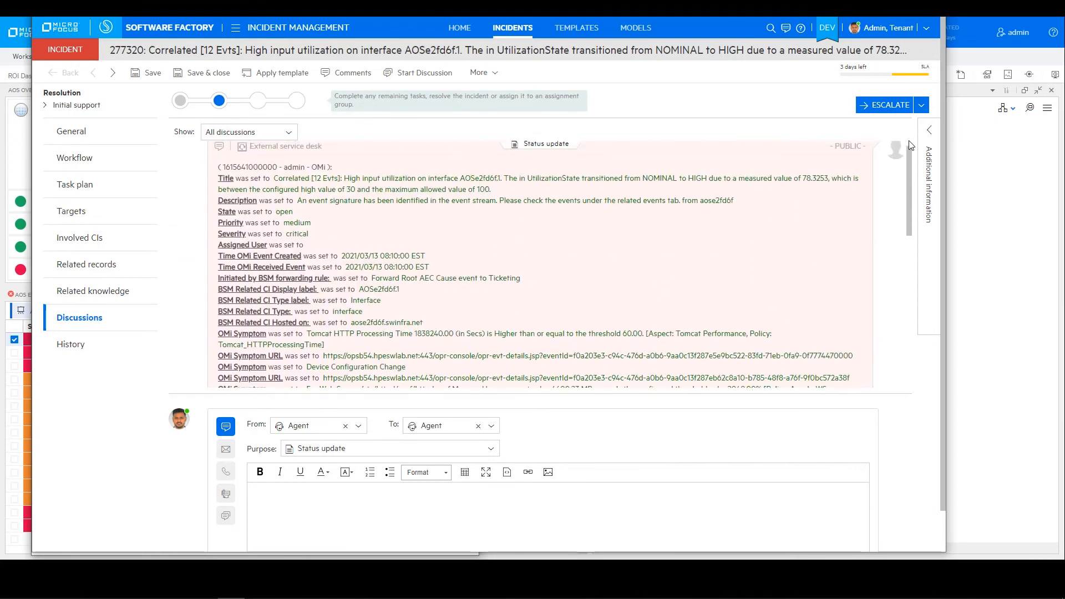
{"action": "scroll", "scroll_direction": "down", "scroll_amount": 3}
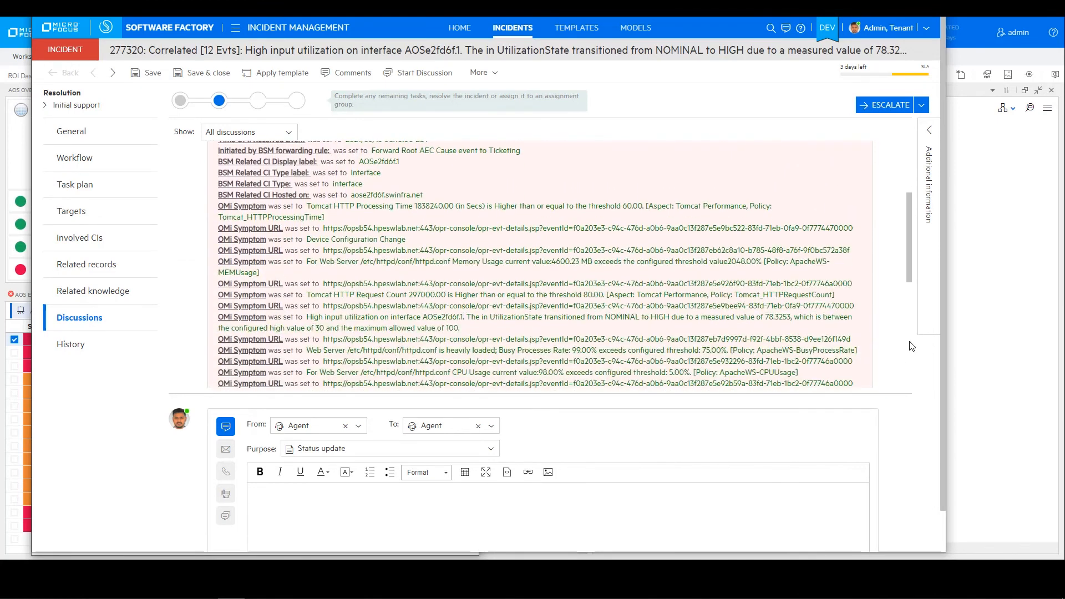
{"action": "scroll", "scroll_direction": "down", "scroll_amount": 3}
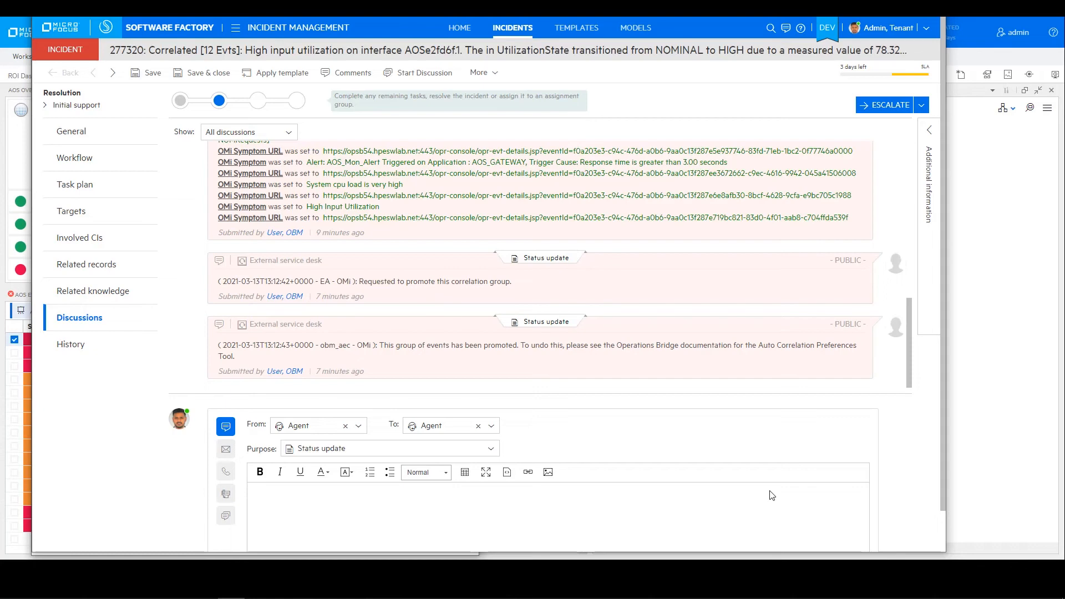
{"action": "type", "text": "N"}
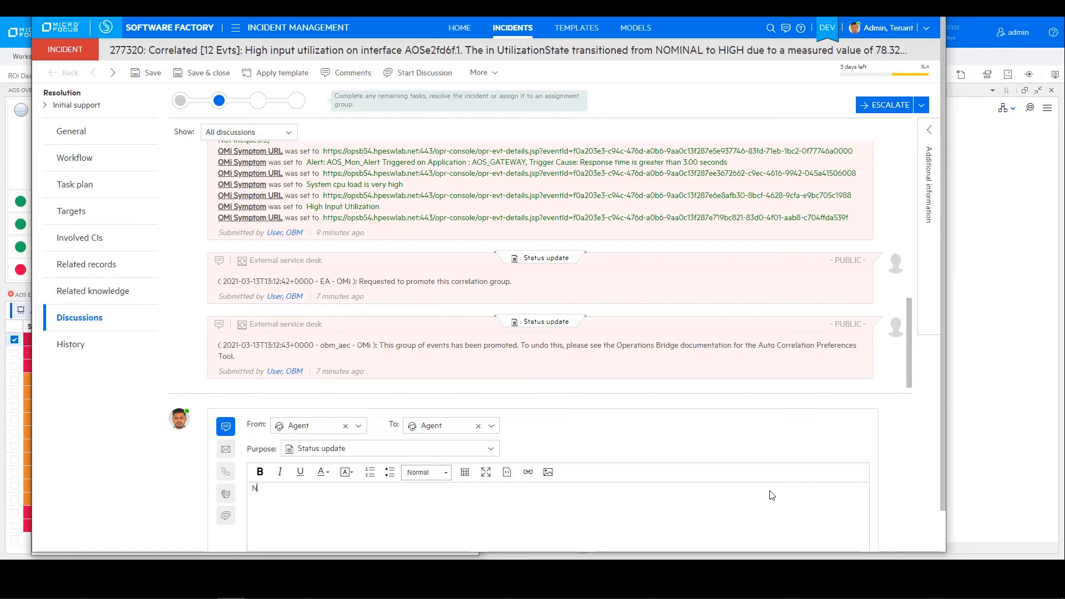
{"action": "type", "text": "Network configuration change resulted in the events; reverting the change sh"}
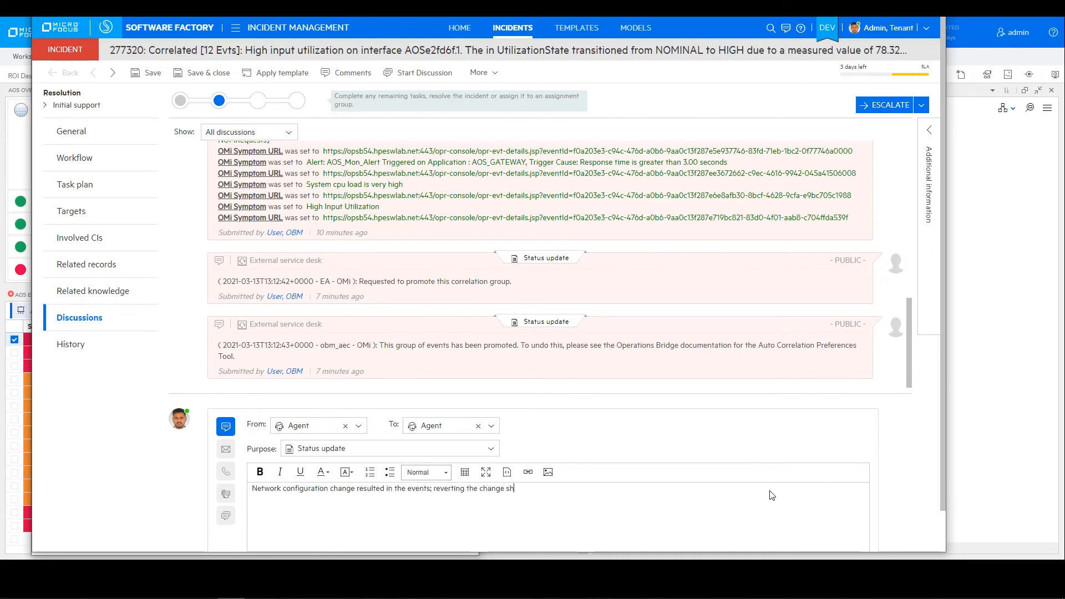
{"action": "type", "text": "ould resolve"}
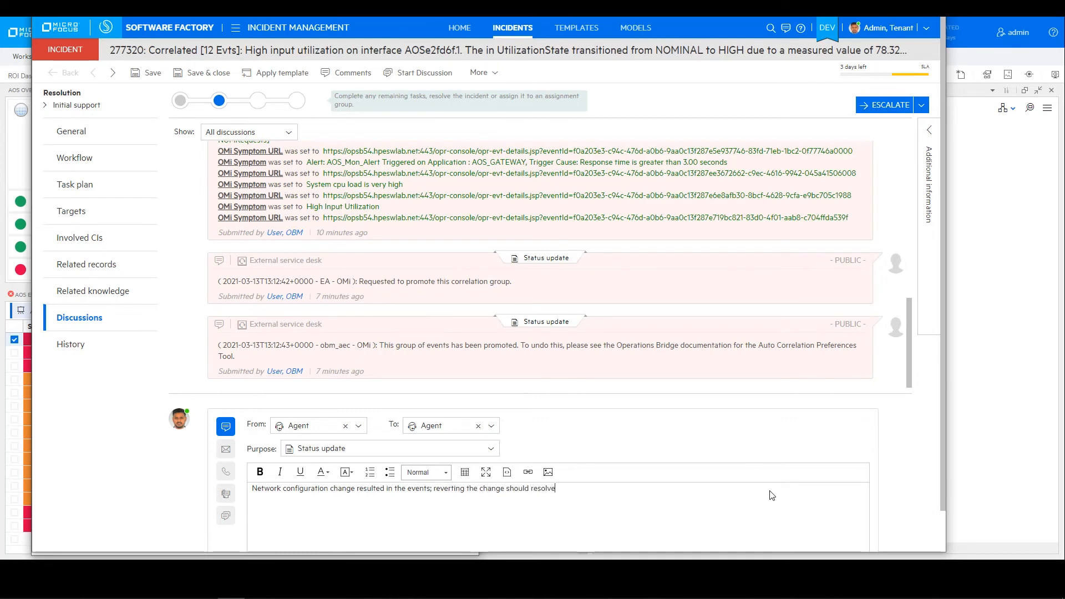
{"action": "type", "text": "the issue"}
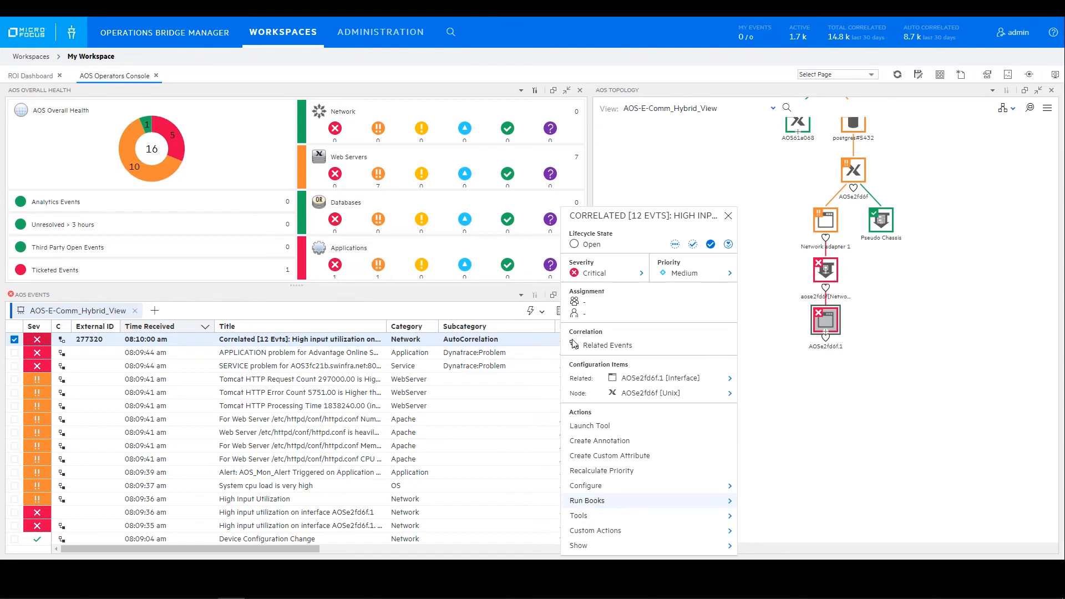
- Run the ACL Configuration runbook from the event's Run Books list until Resolved, then dismiss its results
{"action": "left_click", "coordinate": [585, 501]}
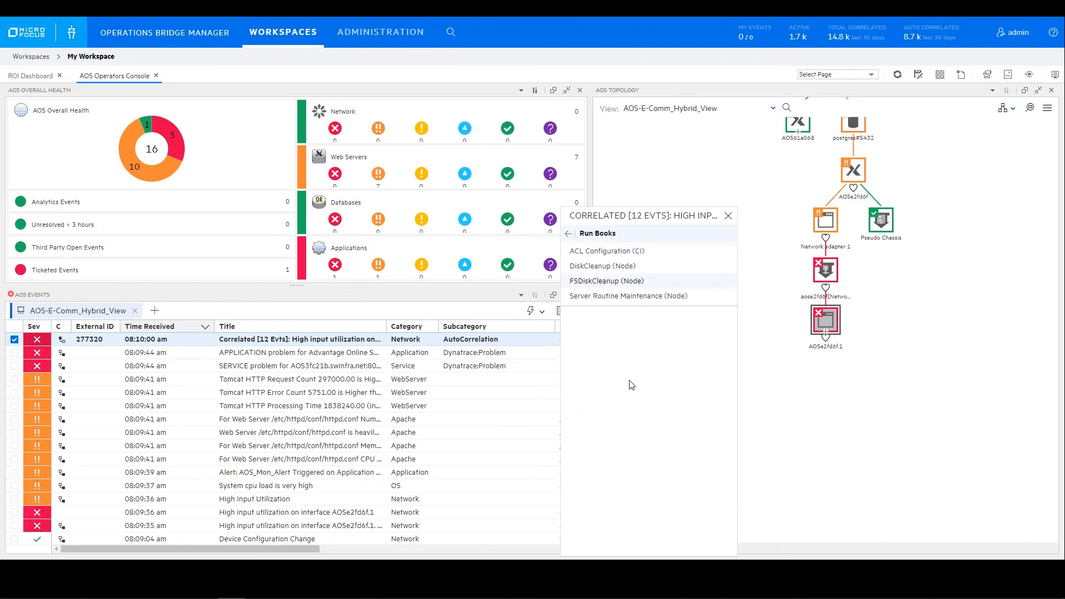
{"action": "left_click", "coordinate": [609, 251]}
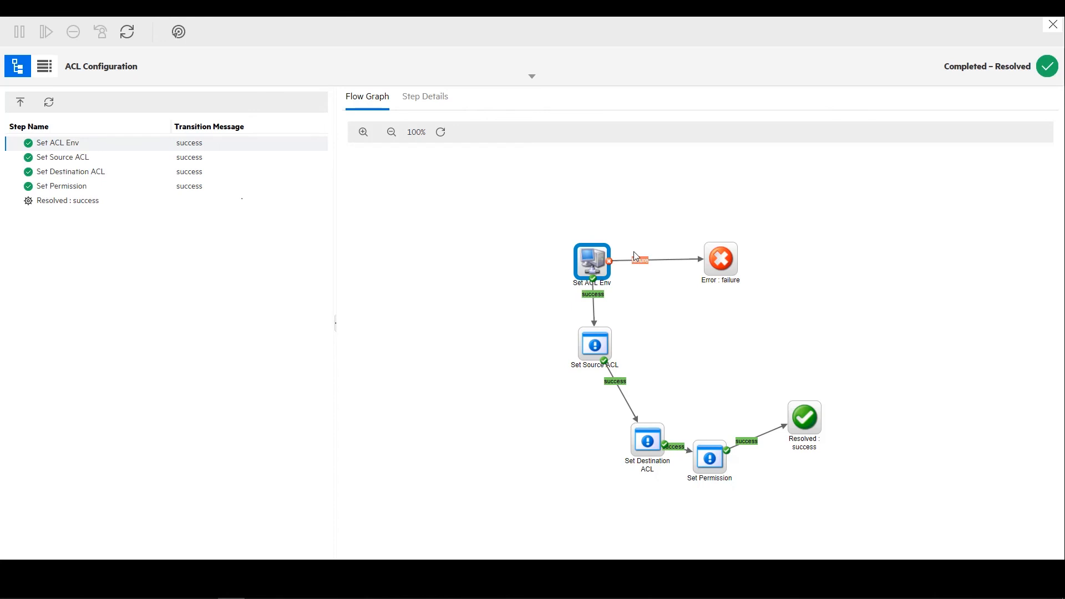
{"action": "mouse_move", "coordinate": [1018, 77]}
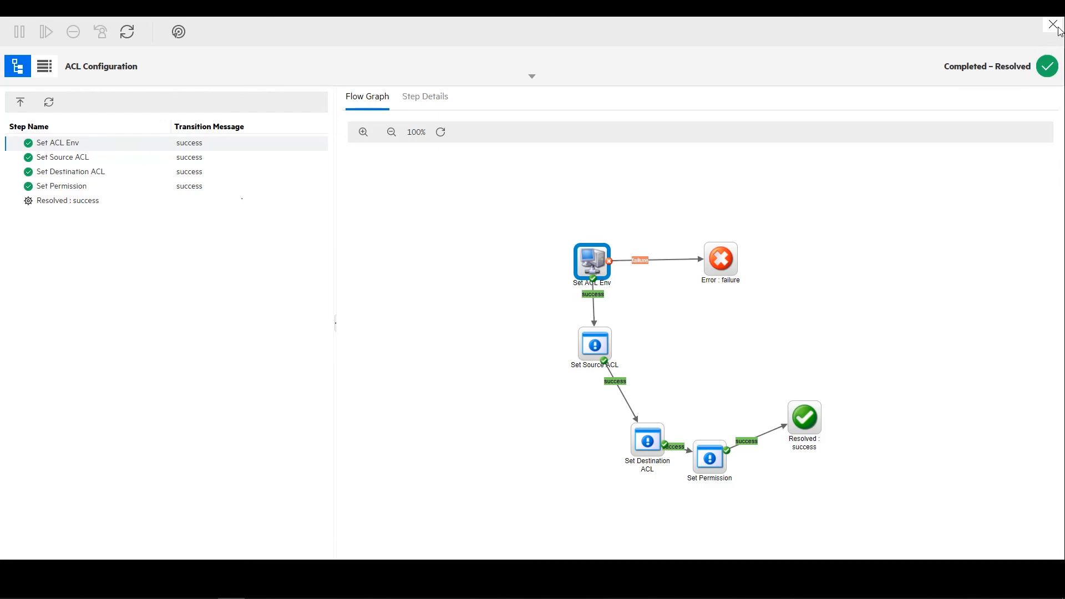
{"action": "left_click", "coordinate": [1053, 24]}
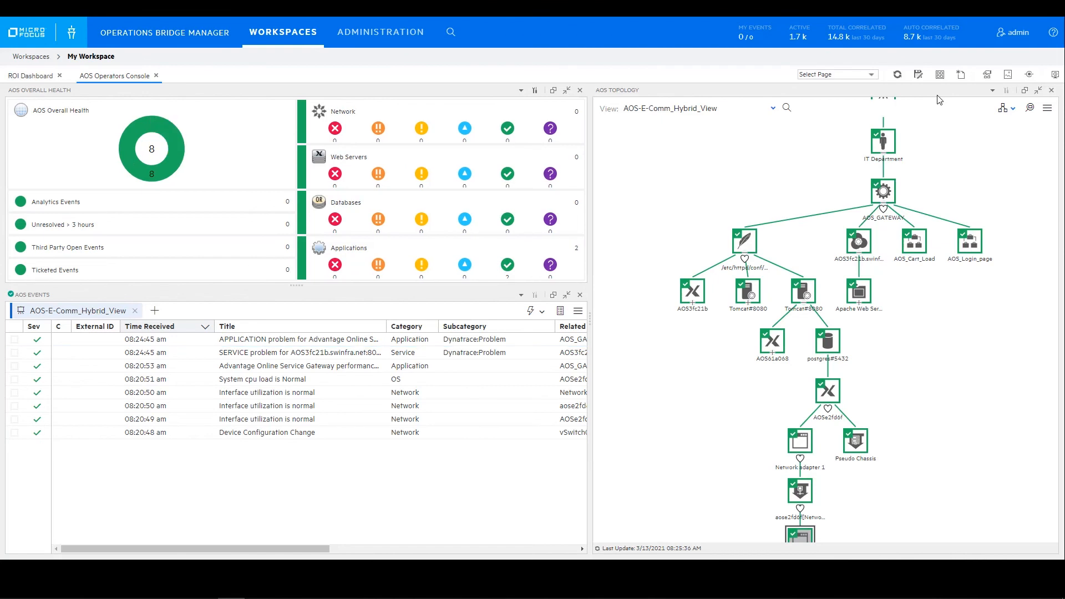
{"action": "mouse_move", "coordinate": [234, 90]}
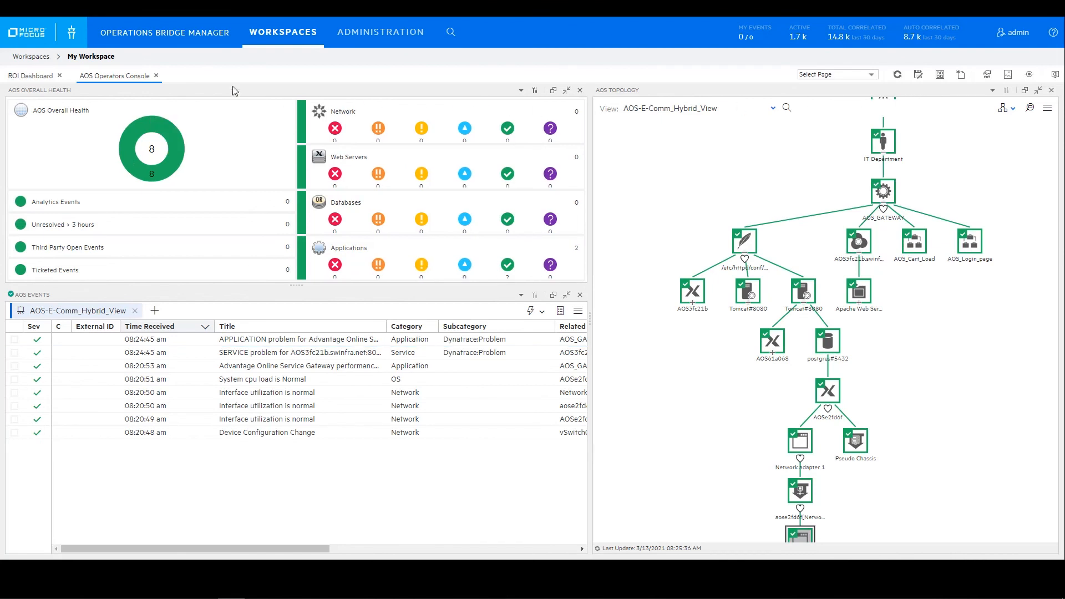
- Show the ROI Dashboard's event reduction chart: 517,099 of 527,164 events reduced (98.1%)
{"action": "left_click", "coordinate": [31, 75]}
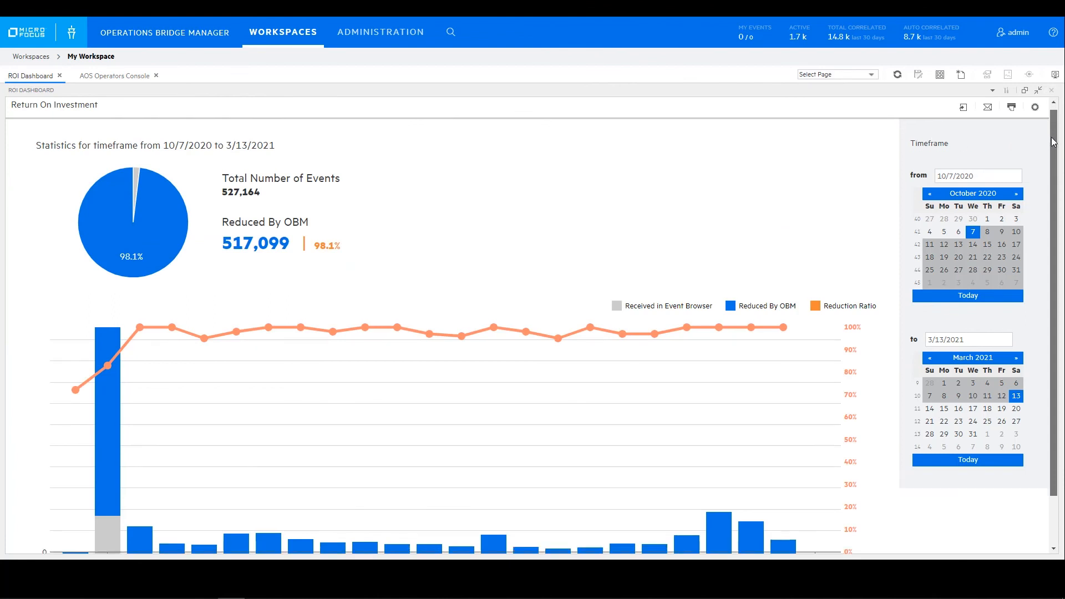
{"action": "scroll", "scroll_direction": "down", "scroll_amount": 3}
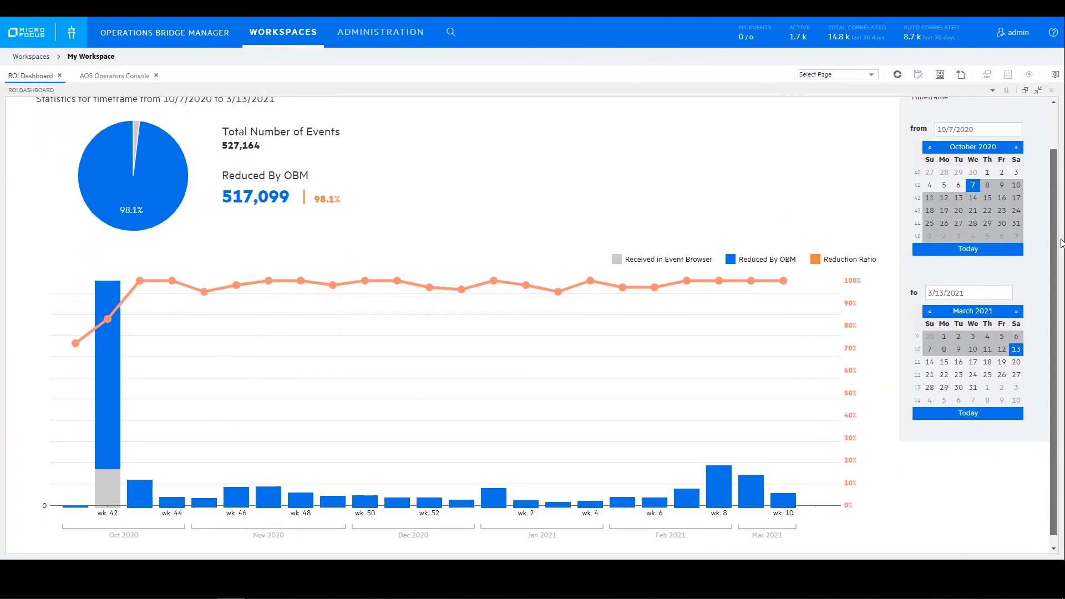